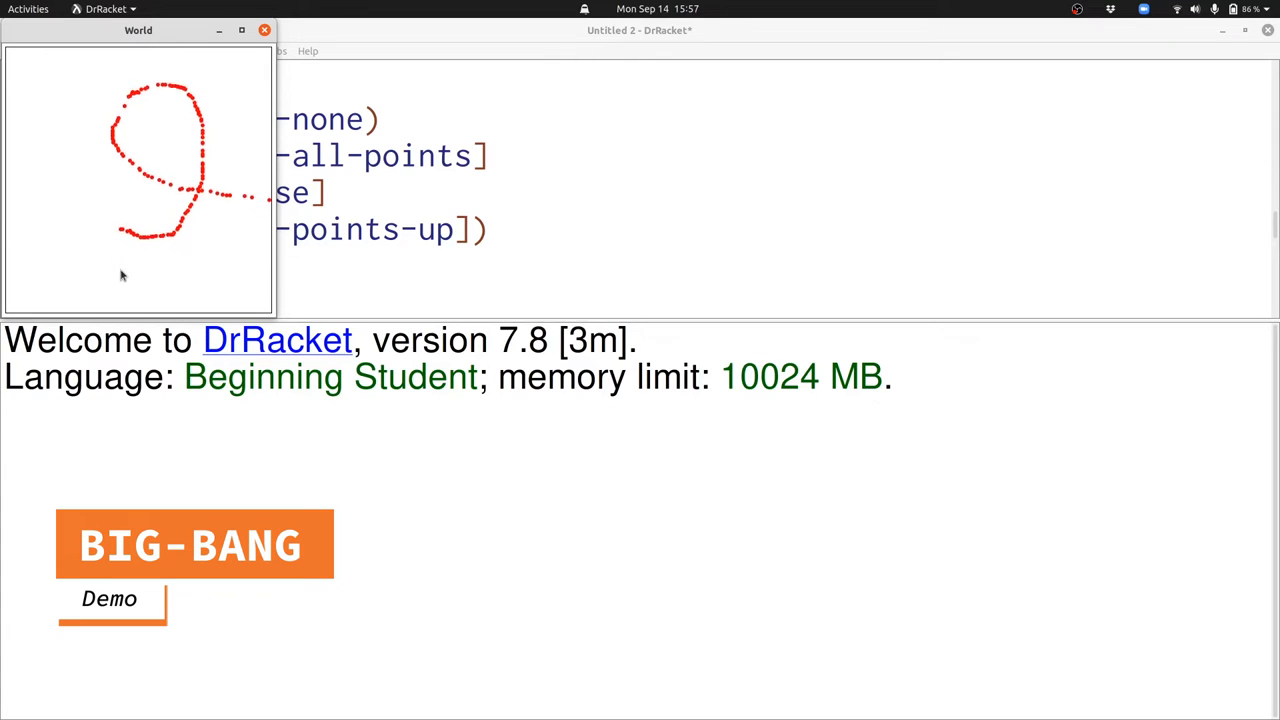
Close the old World window and rerun the big-bang program for a blank canvas
click(264, 29)
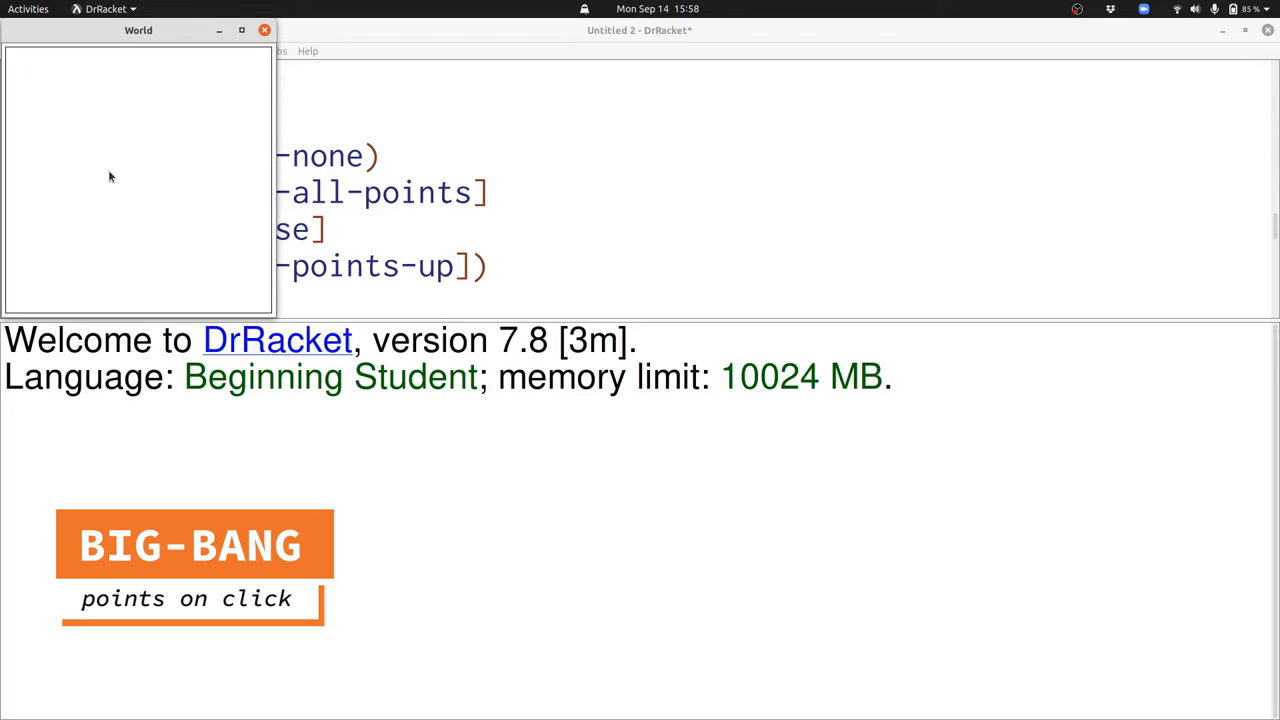
Drop four red points at scattered spots on the World canvas, left, middle and lower right
click(89, 204)
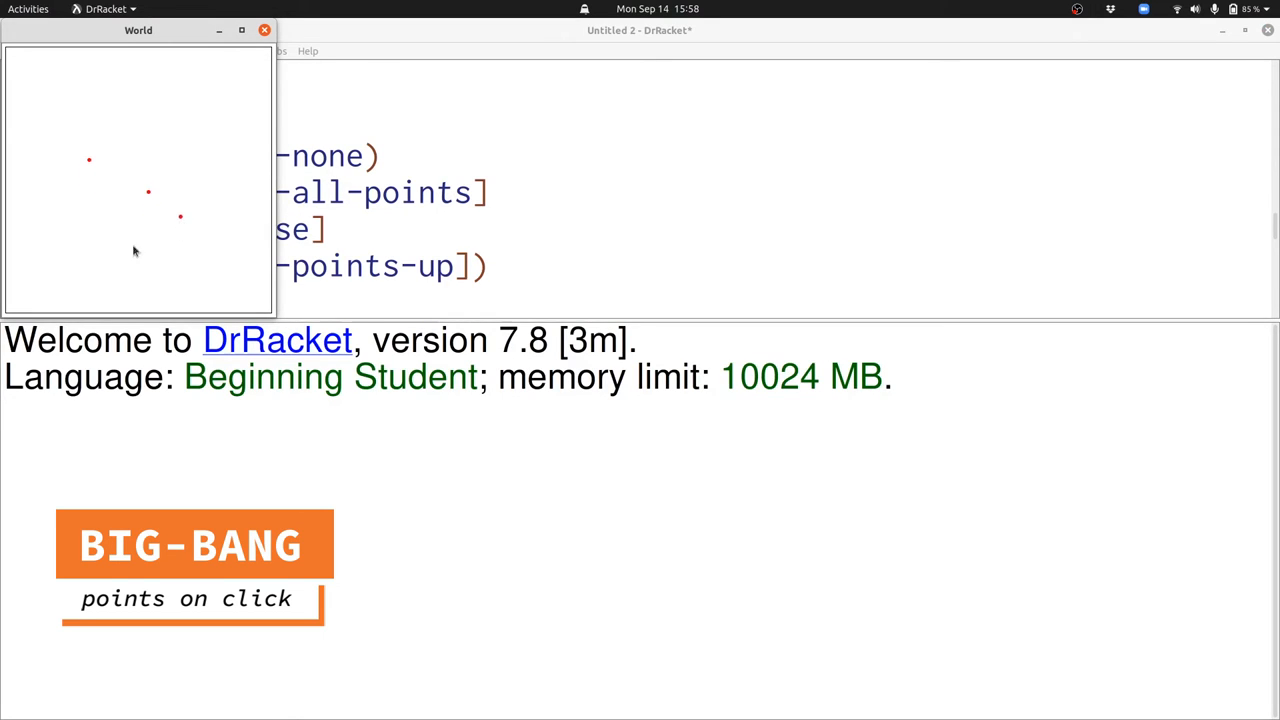
click(213, 172)
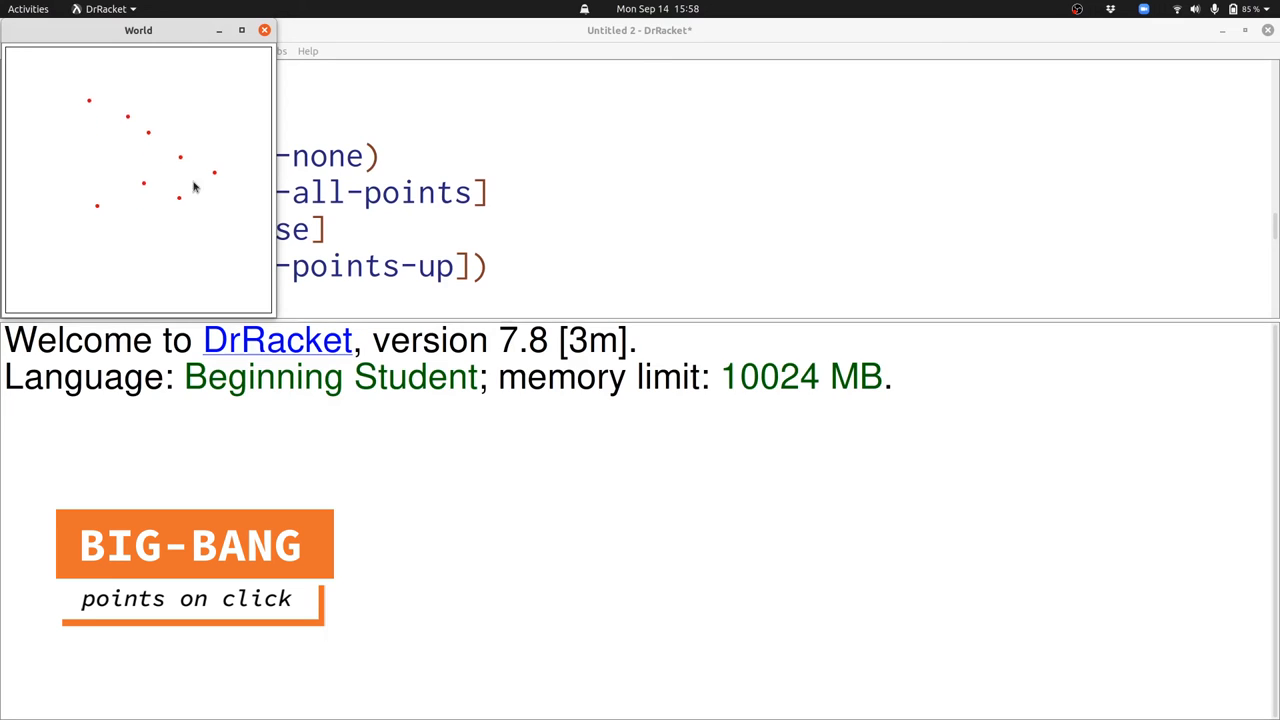
click(185, 192)
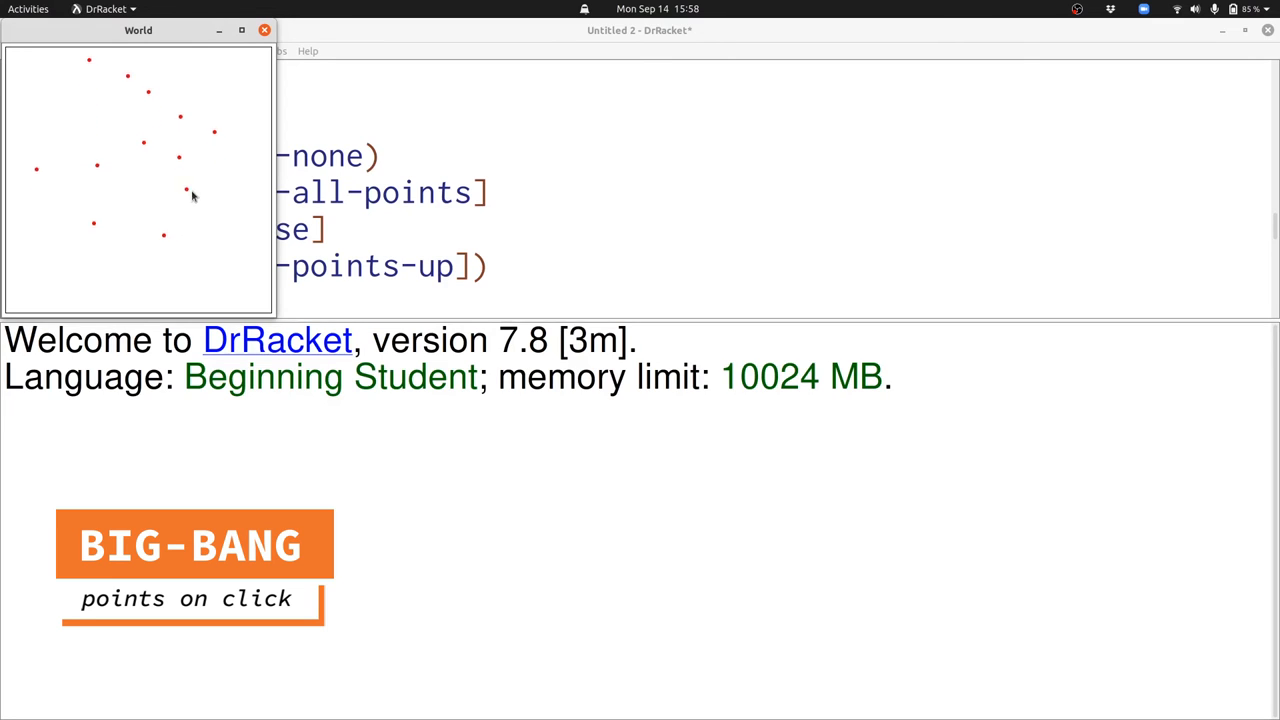
click(232, 237)
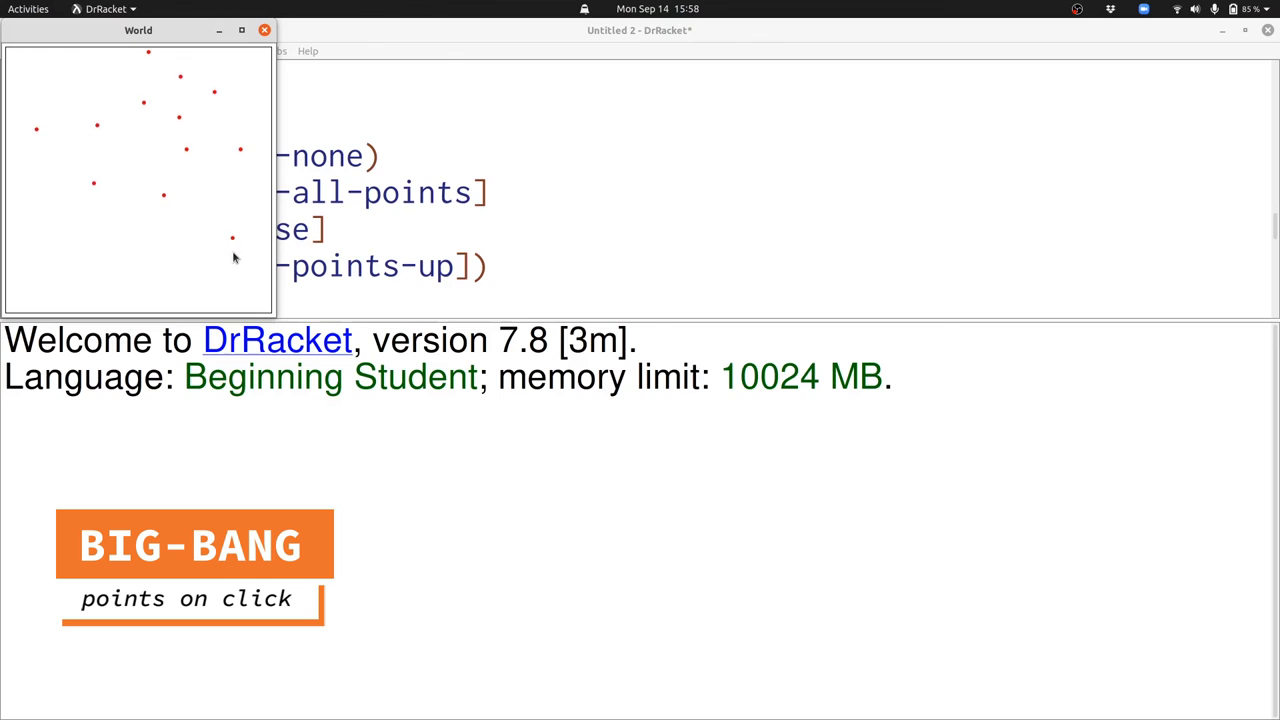